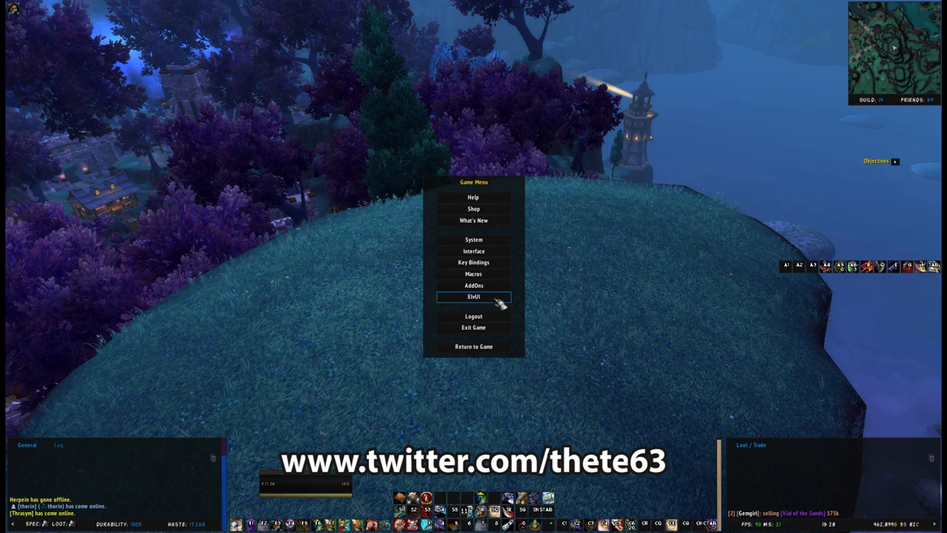
Step: Bring up ElvUI's ActionBars settings and show the Stance Bar options
left_click(474, 296)
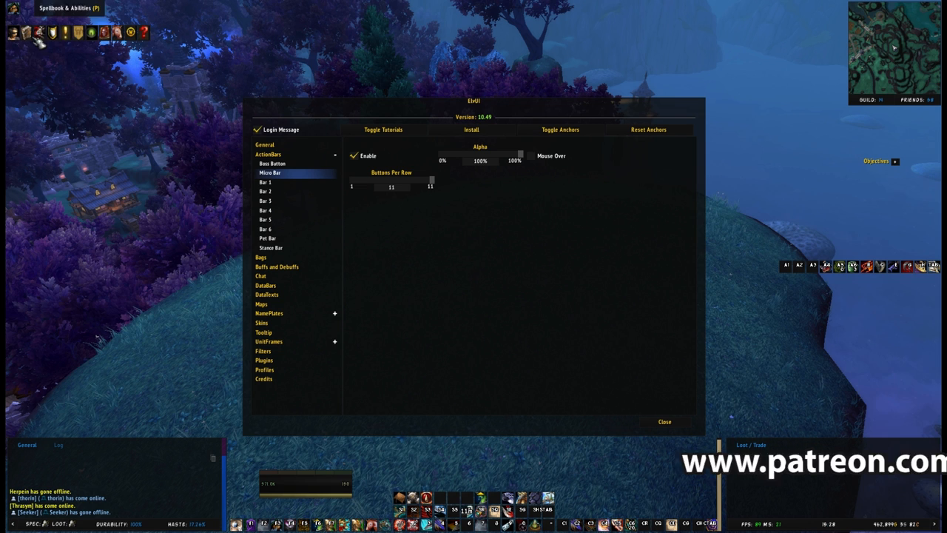
left_click(265, 182)
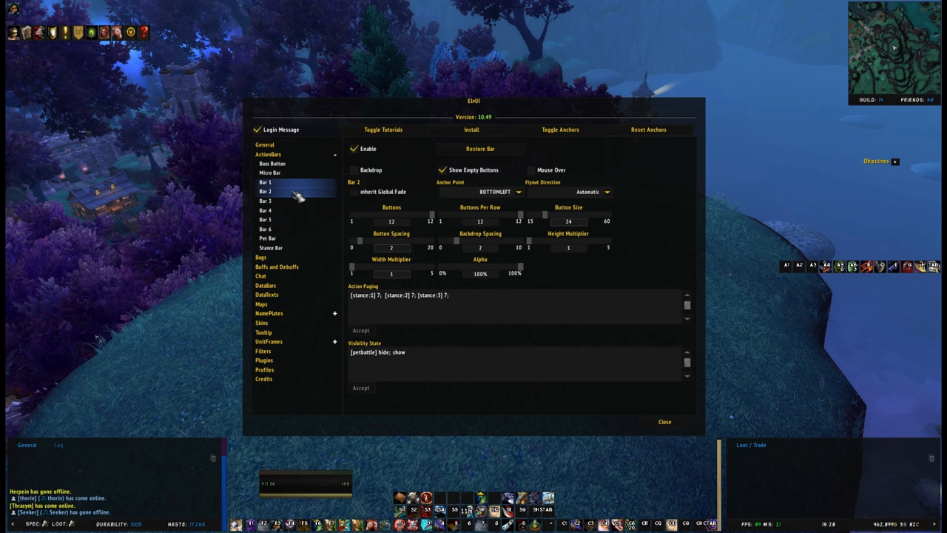
left_click(269, 249)
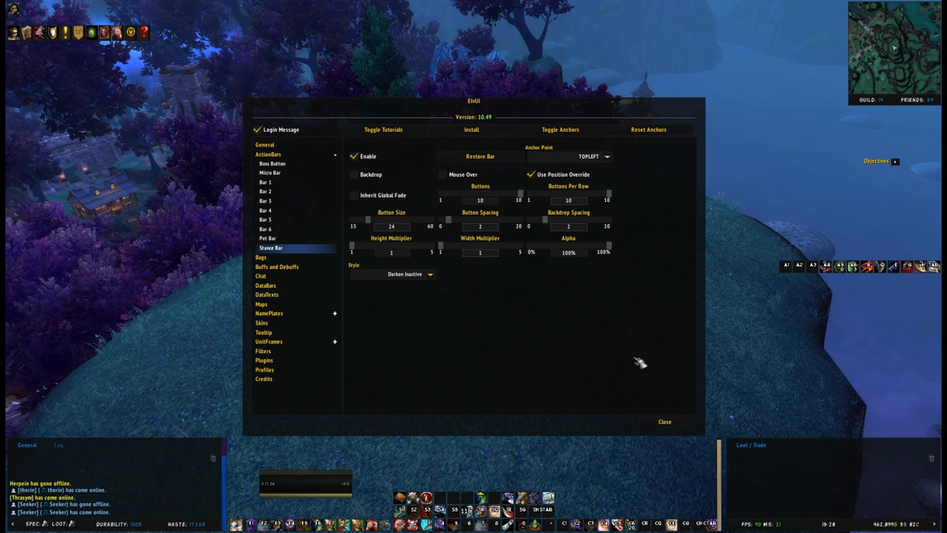
Step: Review Bar 1 and another bar's settings, then return to the game menu
left_click(265, 182)
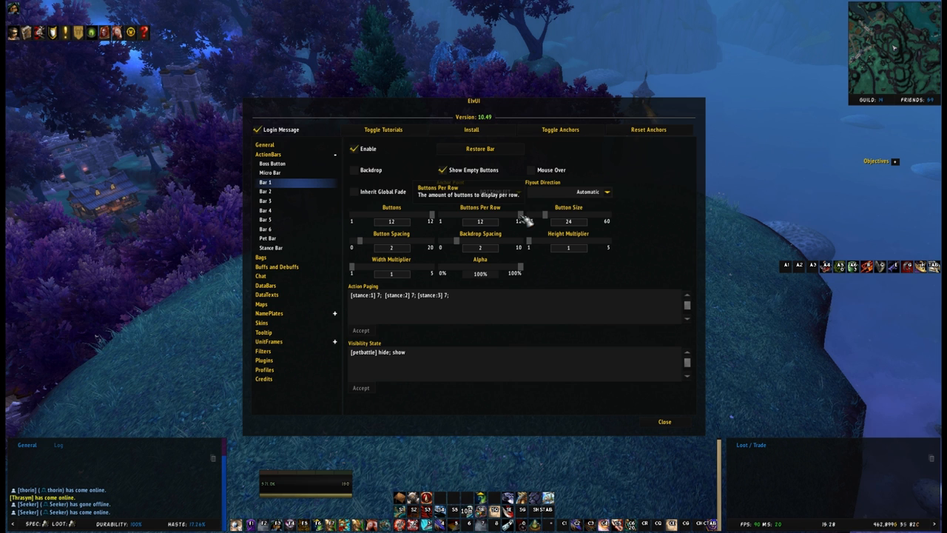
left_click(559, 130)
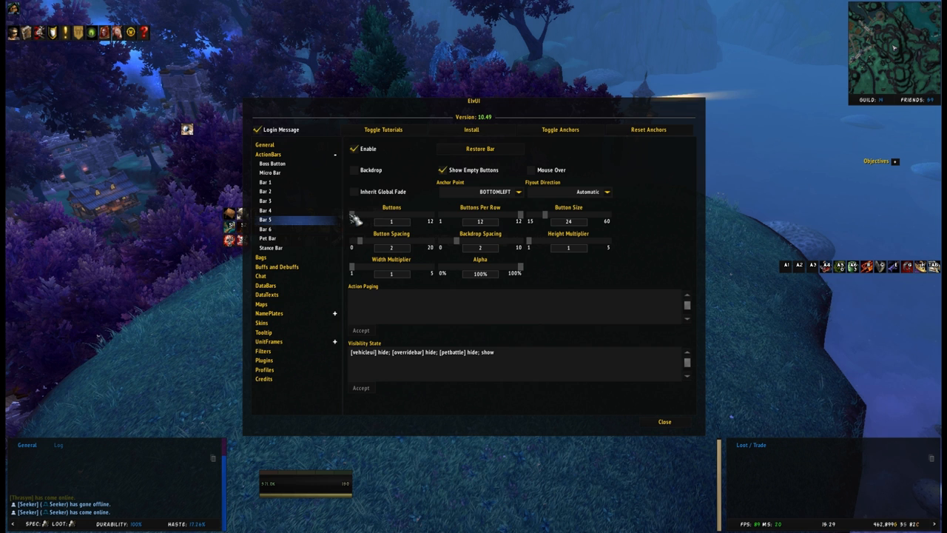
mouse_move(535, 219)
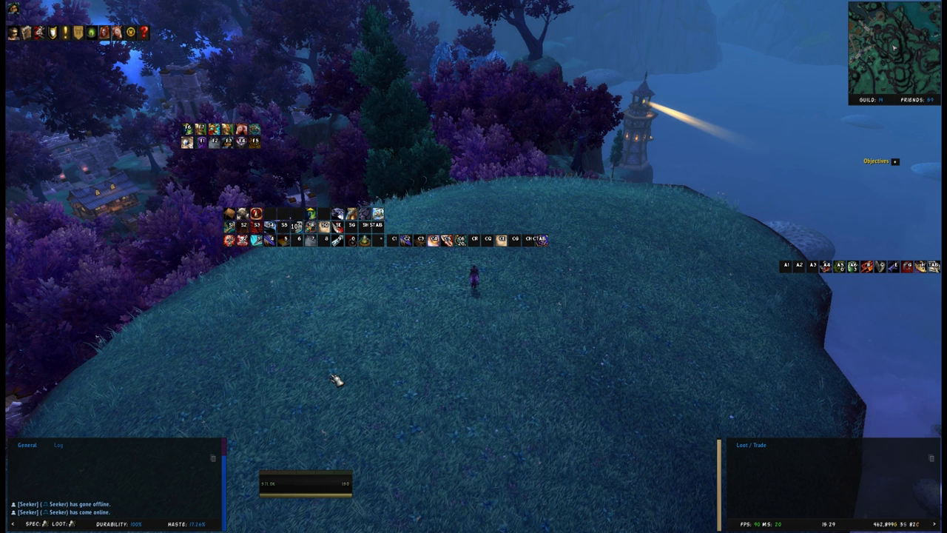
key("Escape")
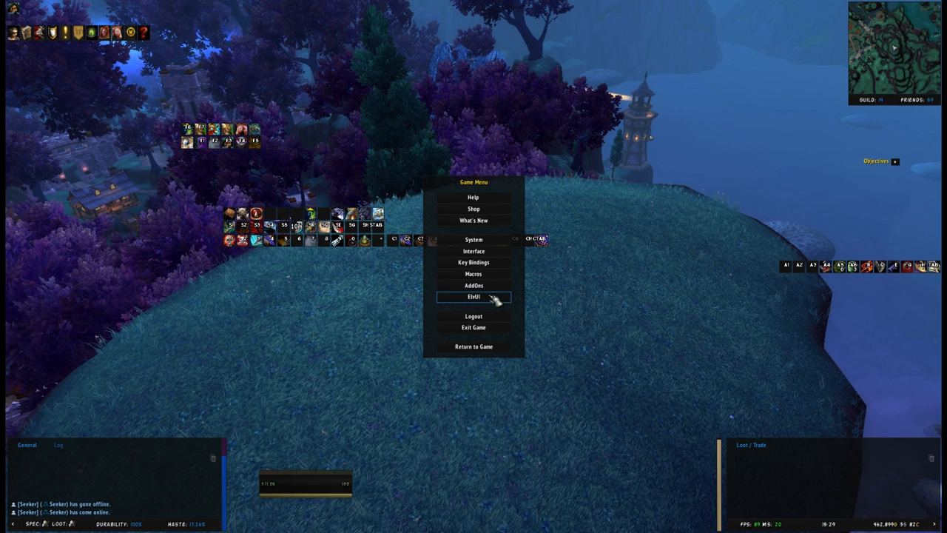
Step: Reopen ElvUI and adjust the bar's button size and enable its backdrop
left_click(474, 295)
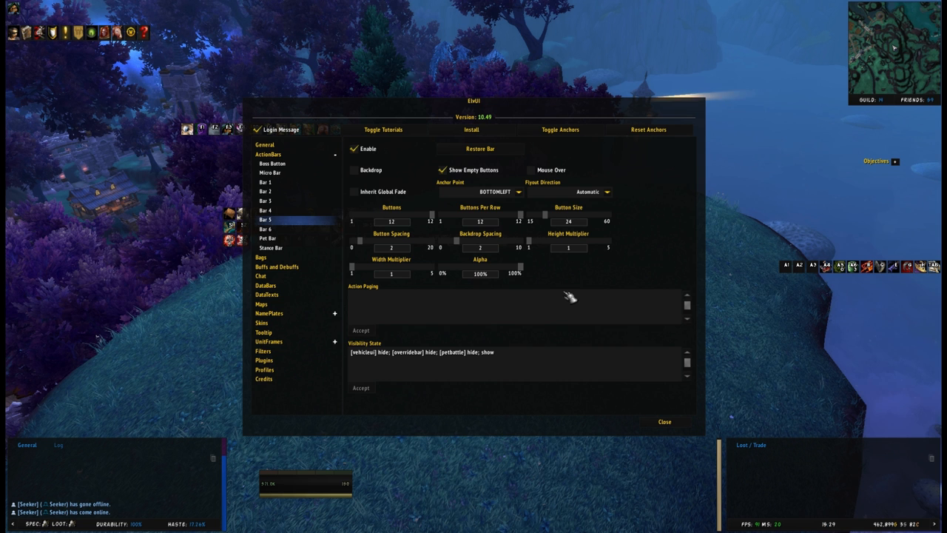
mouse_move(546, 234)
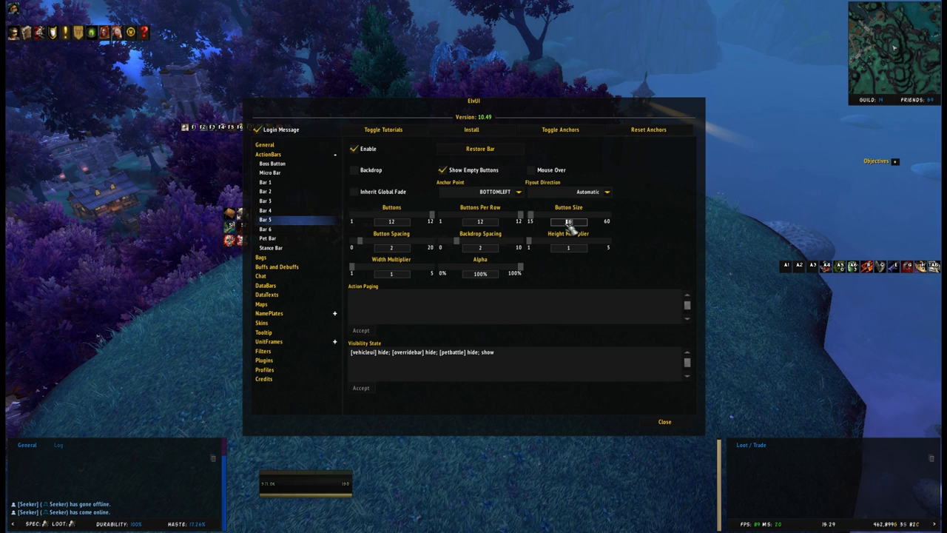
left_click(265, 182)
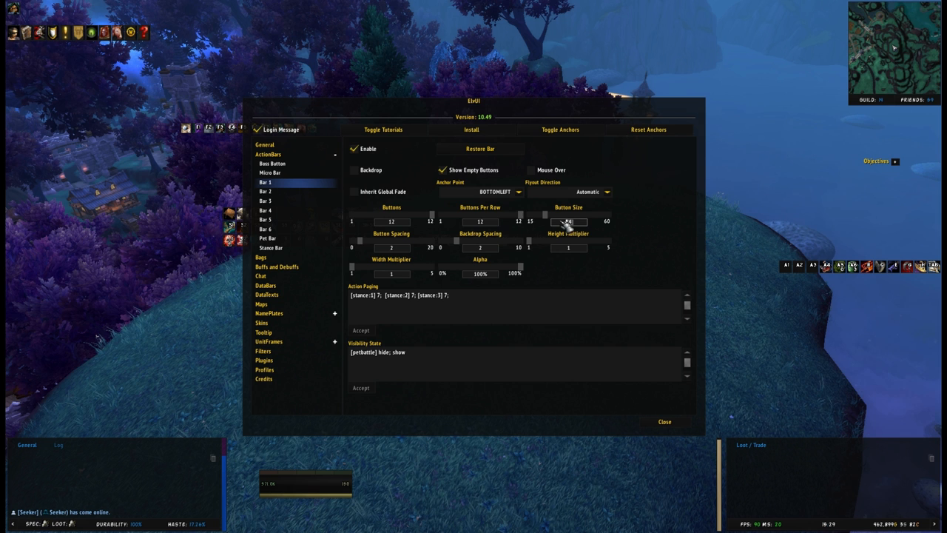
left_click(265, 218)
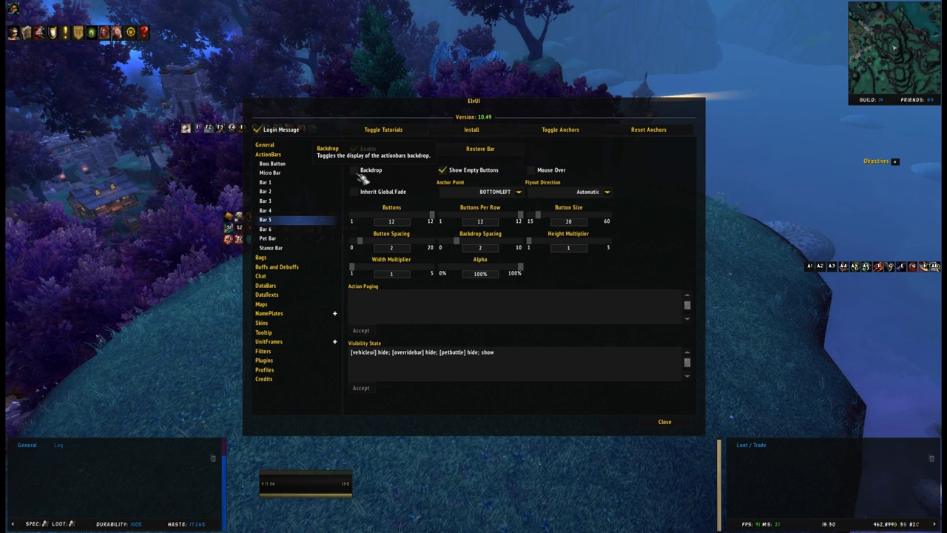
left_click(355, 170)
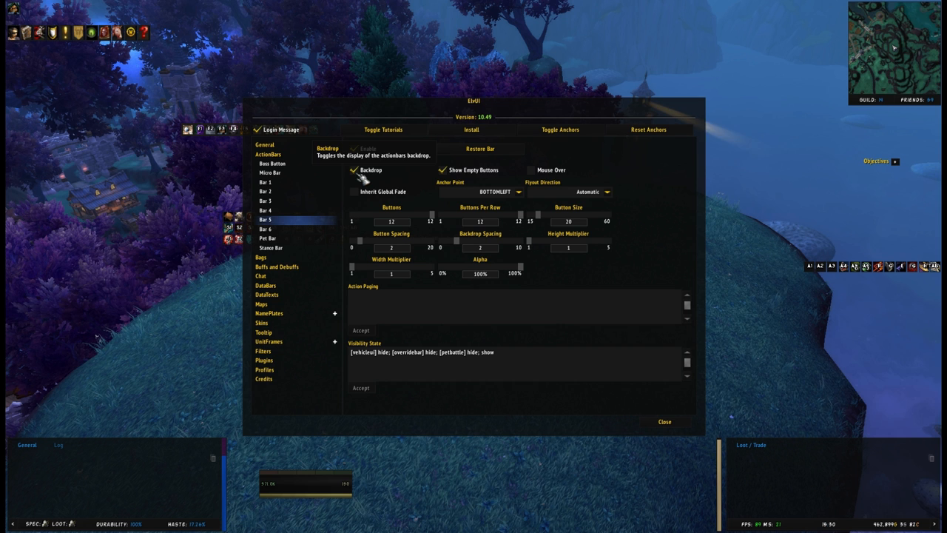
Step: Compare the Bar 2 options with the other bar's settings
left_click(265, 191)
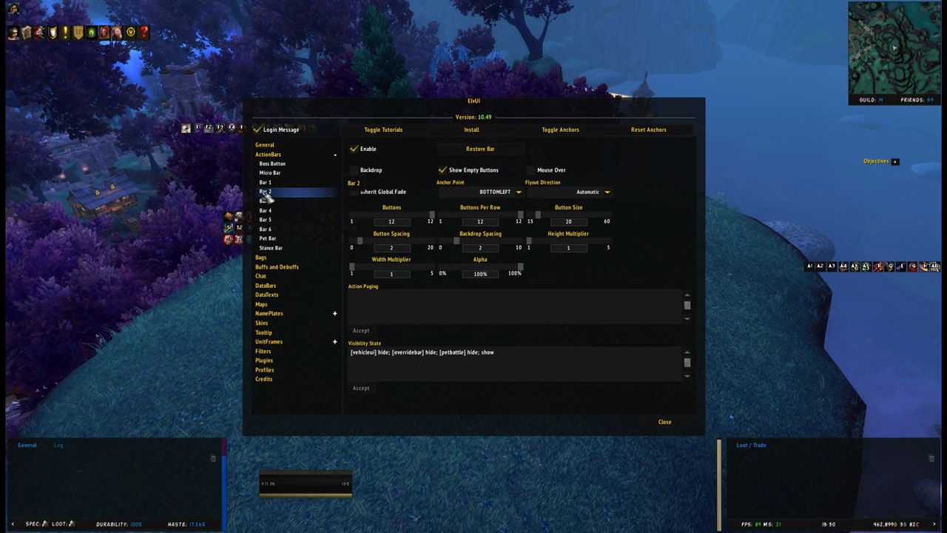
left_click(267, 228)
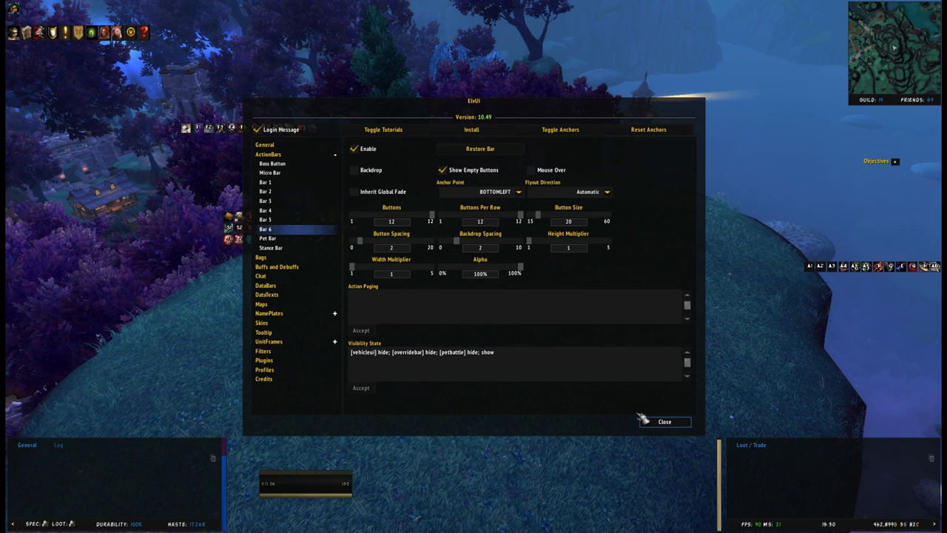
mouse_move(559, 130)
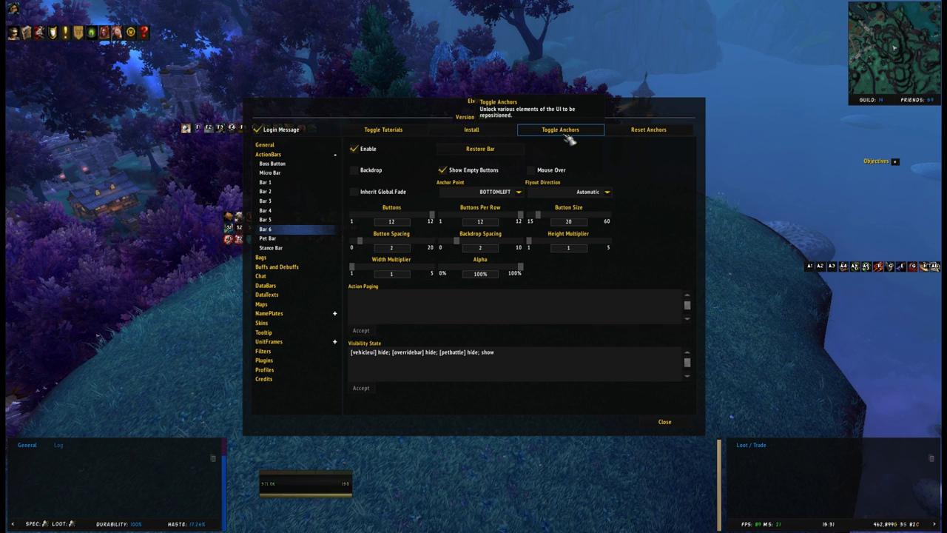
Step: Unlock the movers and reposition the action bars along the bottom of the screen
left_click(559, 130)
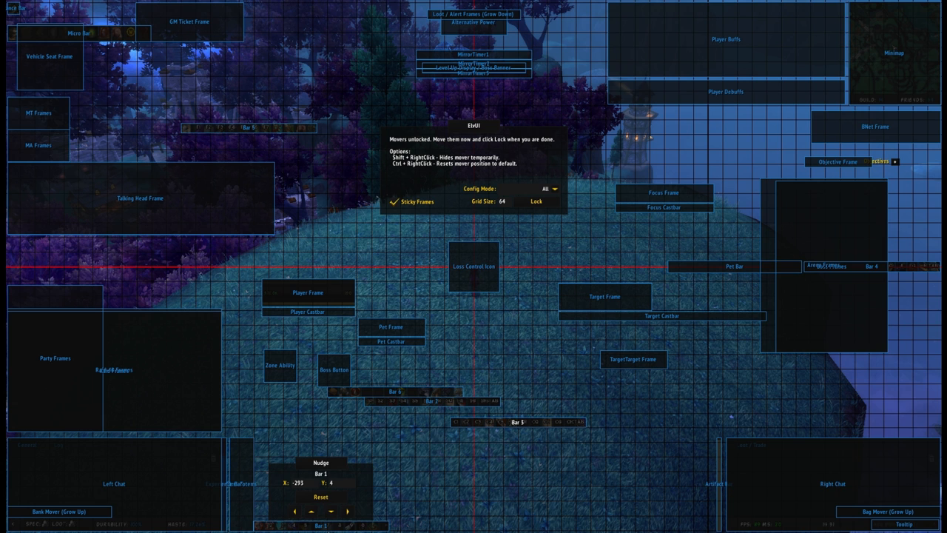
left_click(296, 511)
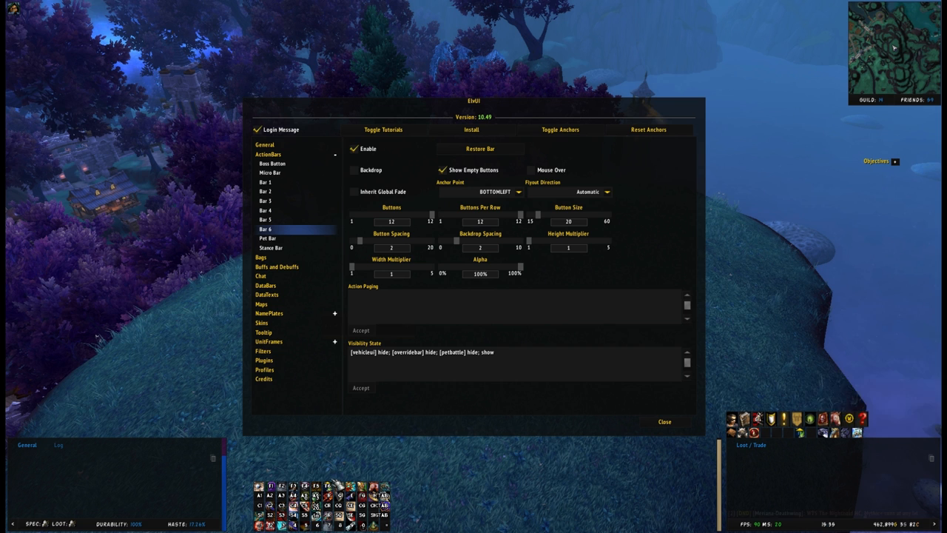
mouse_move(568, 405)
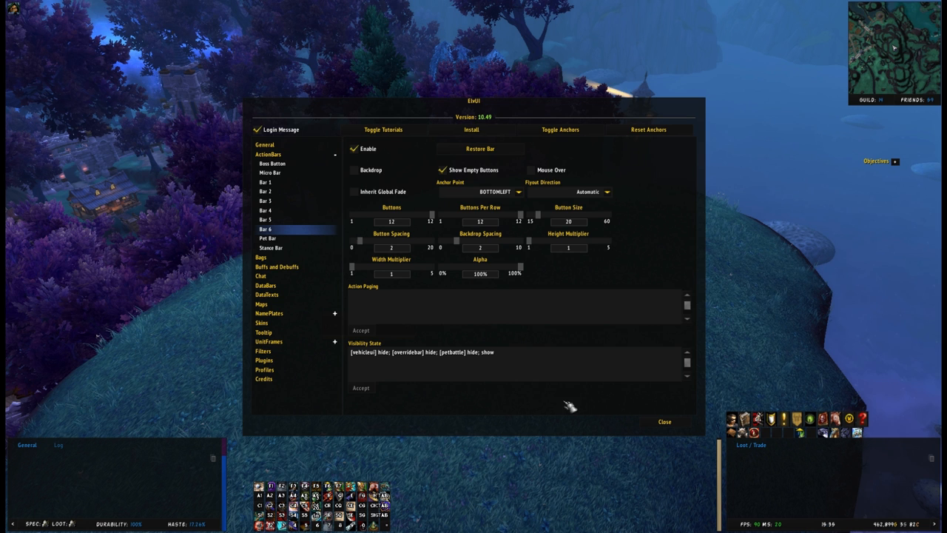
Step: Set an action bar to show only on mouseover and view another bar's settings
left_click(270, 172)
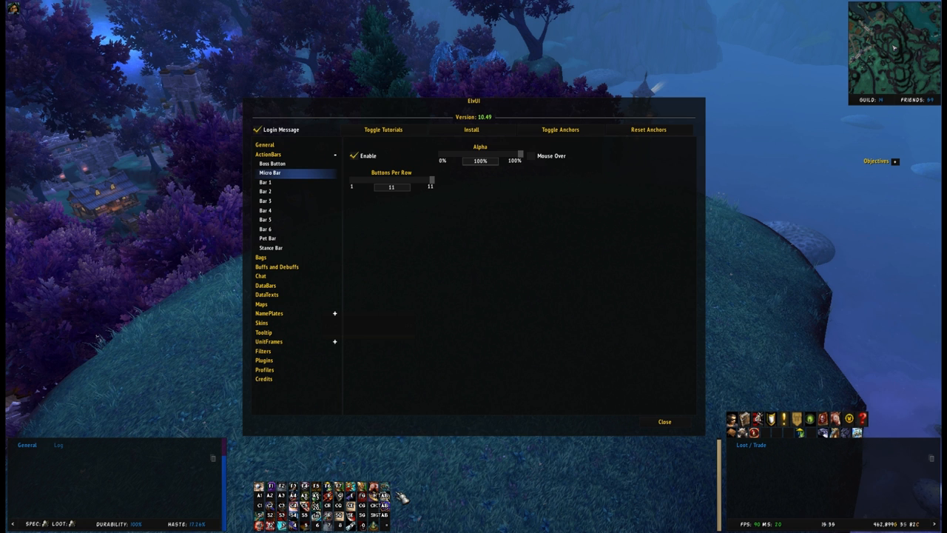
left_click(265, 211)
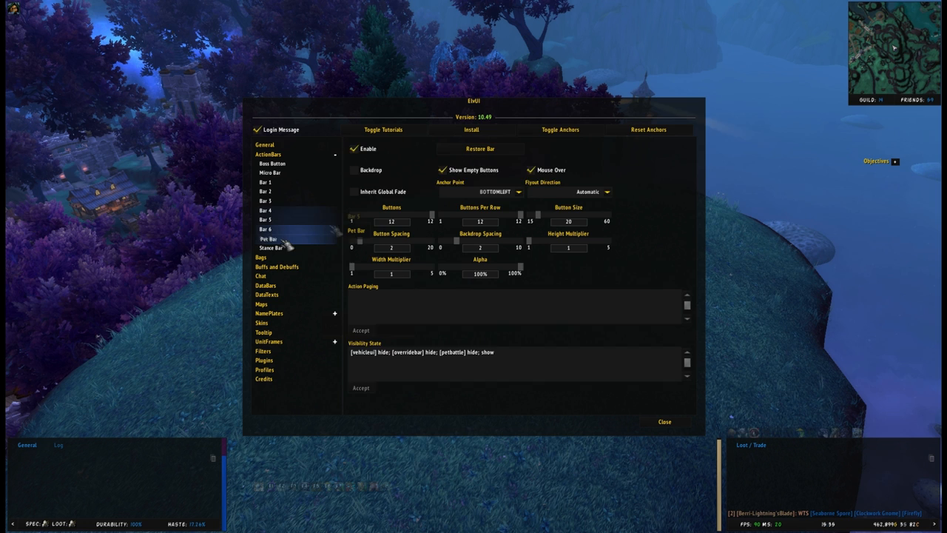
left_click(663, 421)
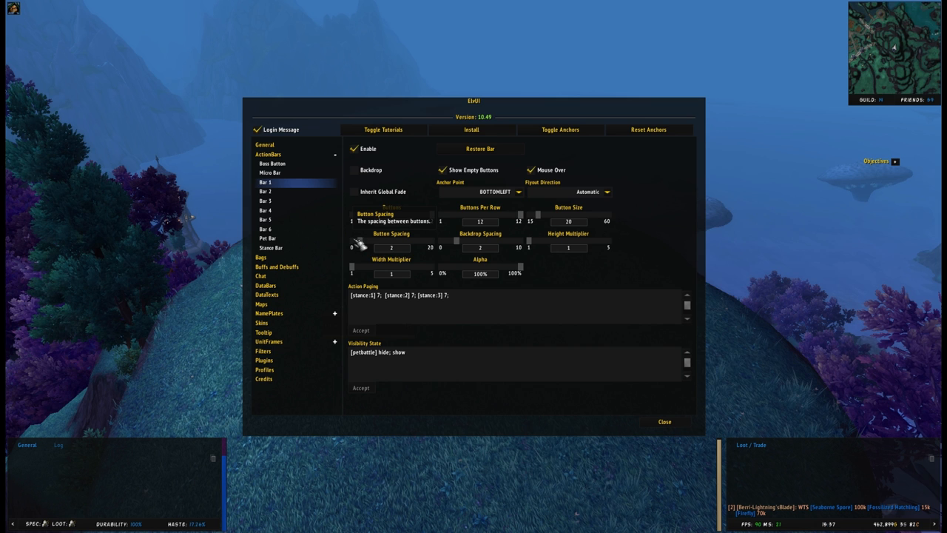
mouse_move(489, 235)
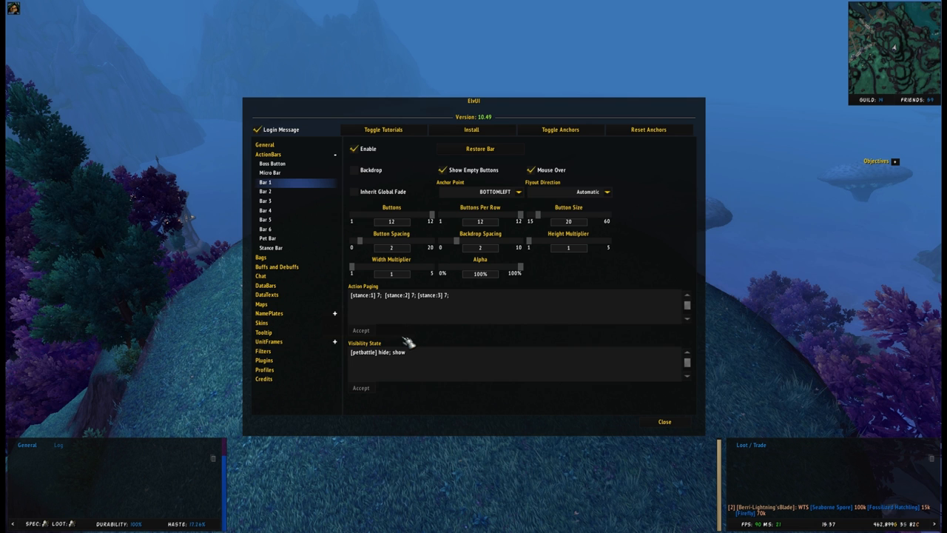
mouse_move(385, 329)
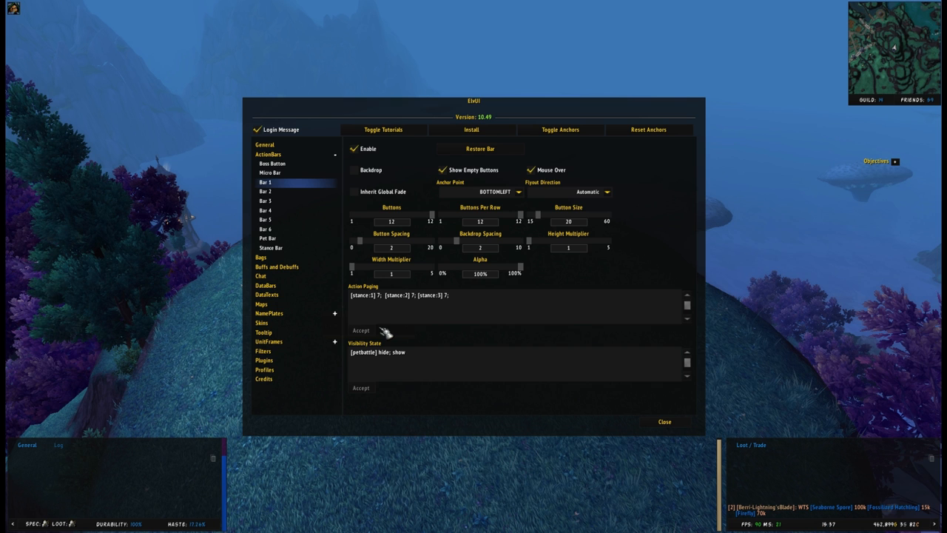
mouse_move(664, 422)
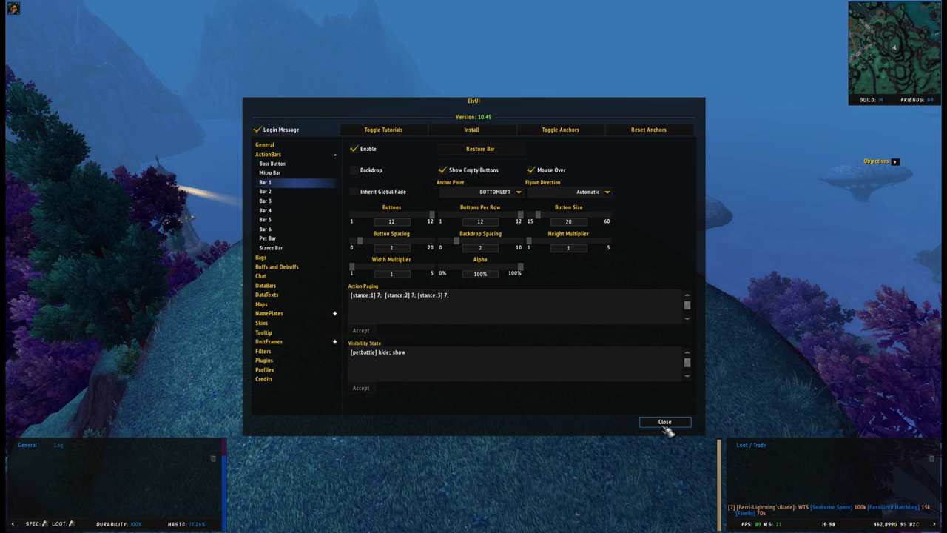
Step: Preview the bars, then make the micro bar appear only on mouseover
left_click(269, 172)
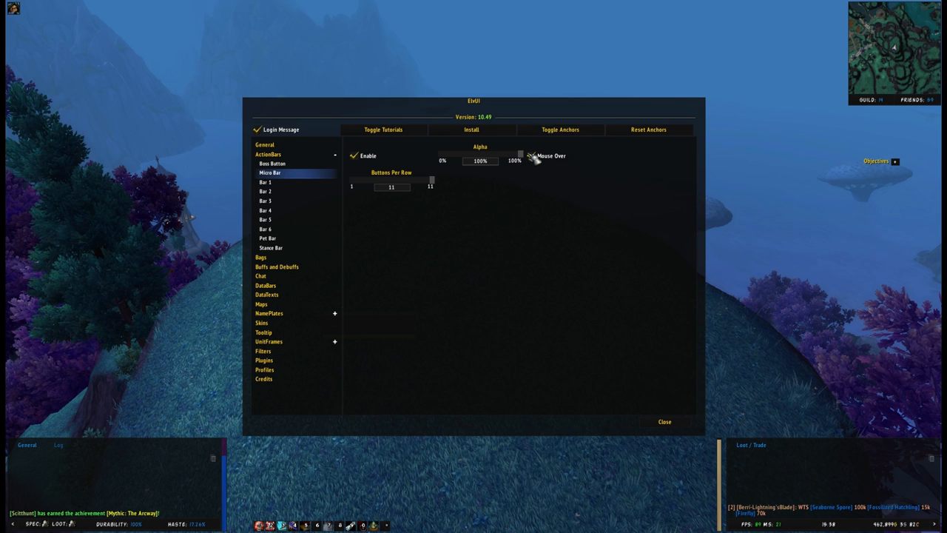
left_click(266, 237)
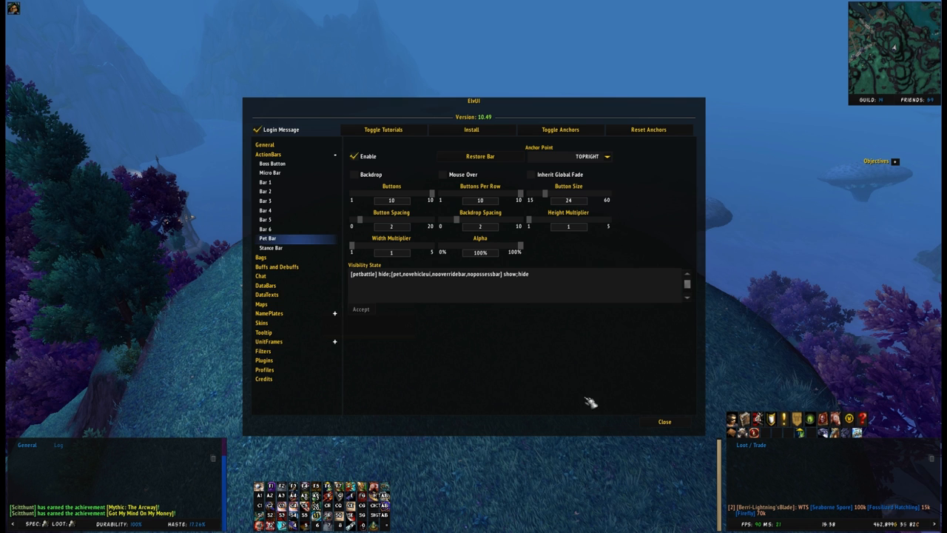
Step: Show the UnitFrames general settings down to the bar texture and font options
left_click(269, 340)
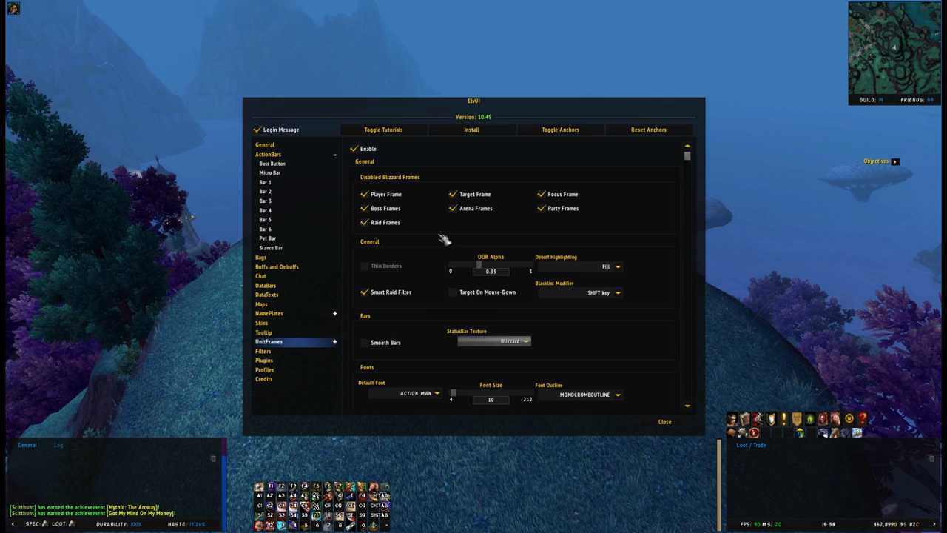
scroll("down", 3)
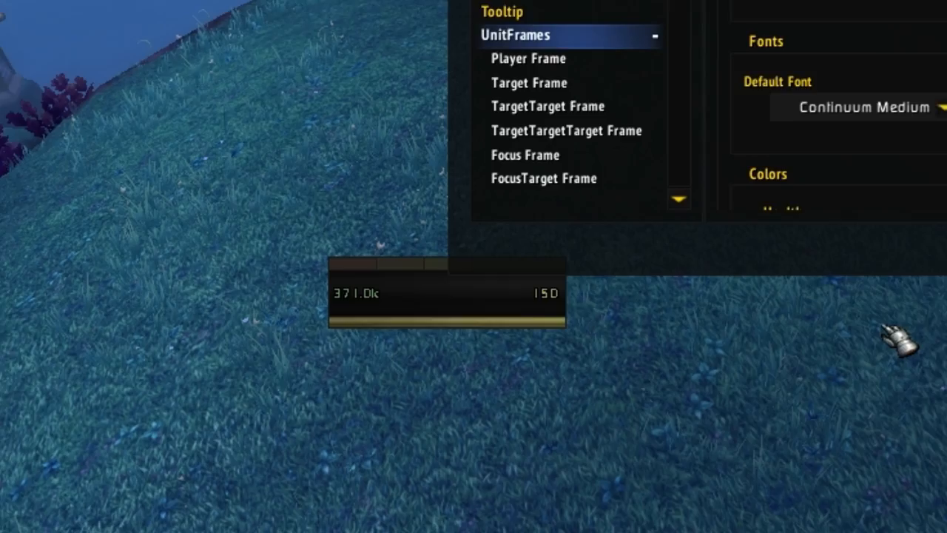
Step: Set the unit frame font to ACTION MAN at size 22
left_click(565, 254)
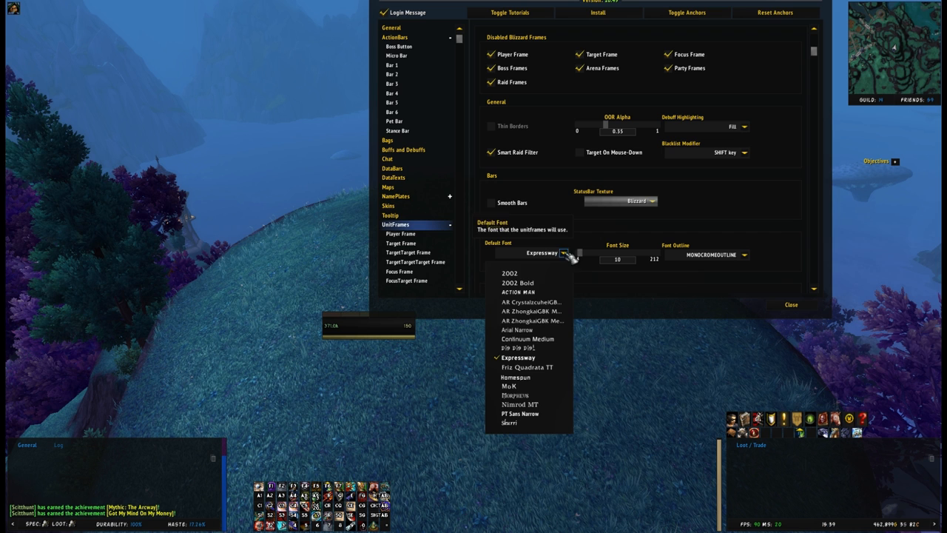
left_click(518, 291)
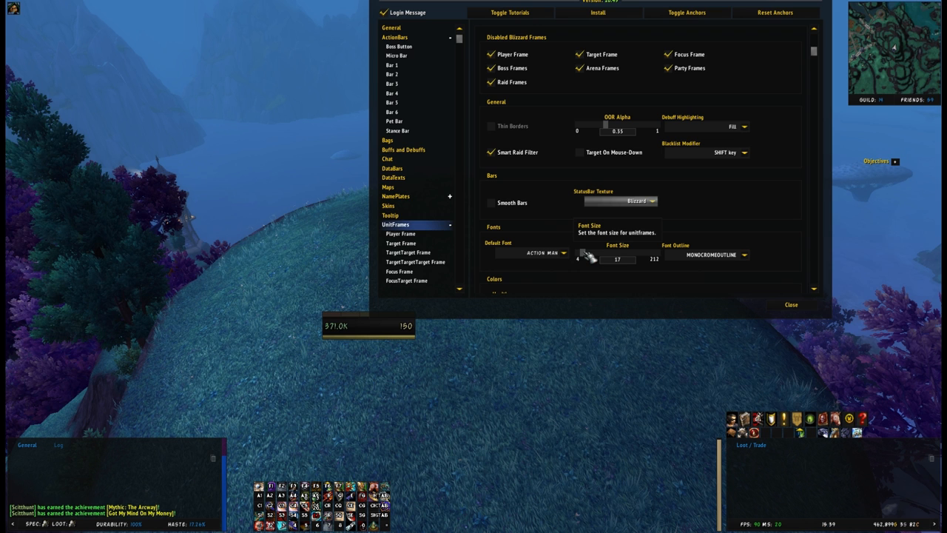
left_click_drag(605, 252, 580, 251)
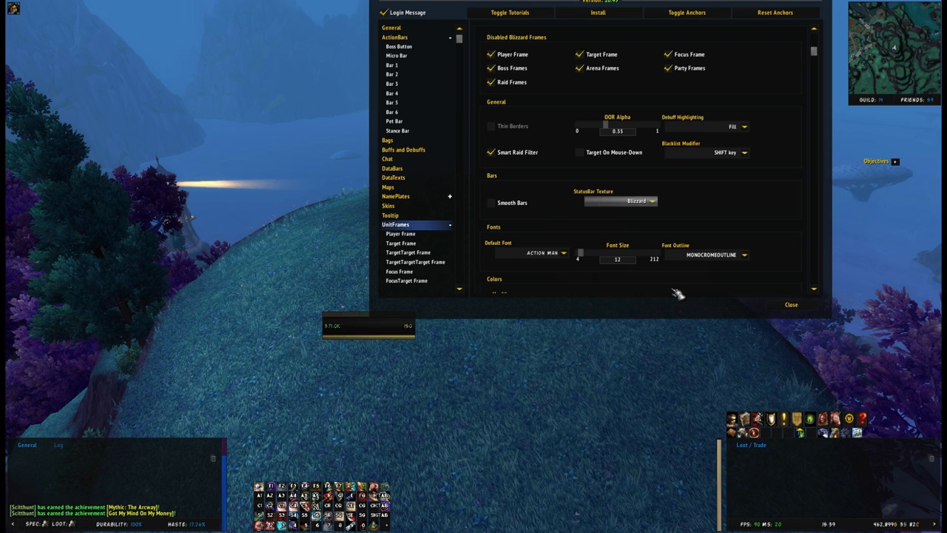
scroll("down", 3)
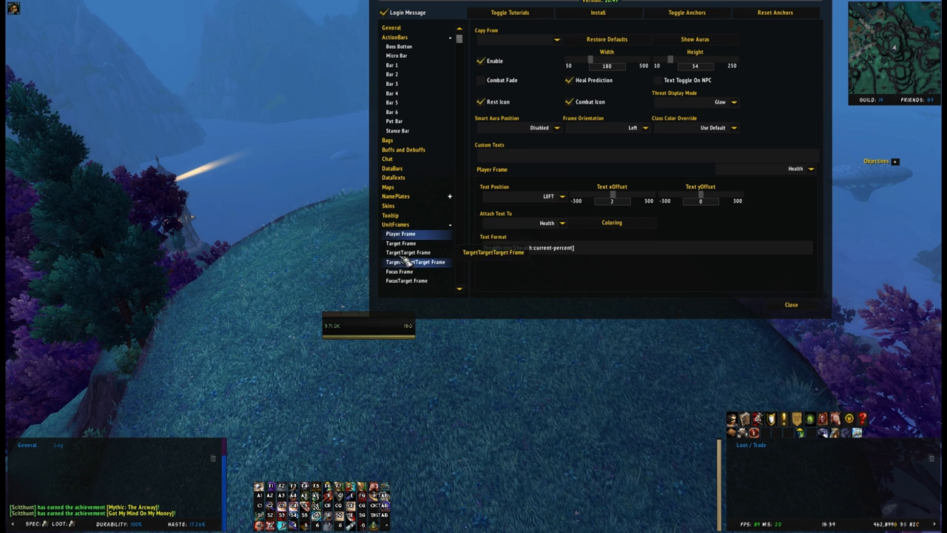
Step: Enable aura bars on the player frame
left_click(807, 169)
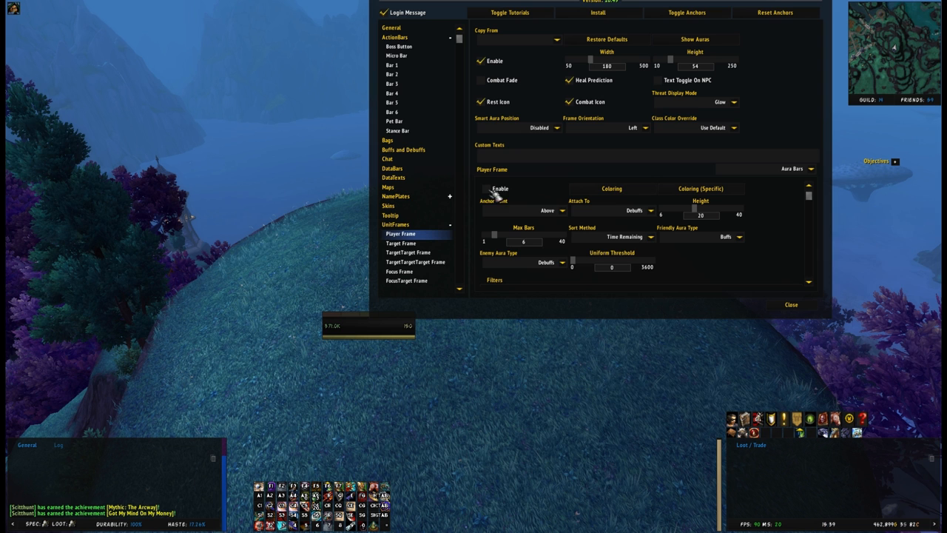
left_click(790, 305)
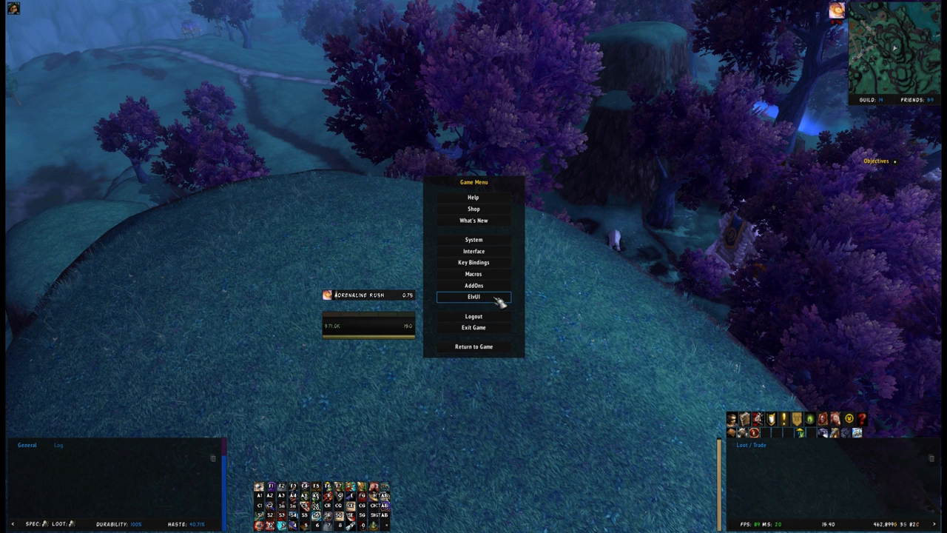
Step: Reopen ElvUI, view the target frame's aura bar options, then the Player Frame's buff settings
left_click(474, 296)
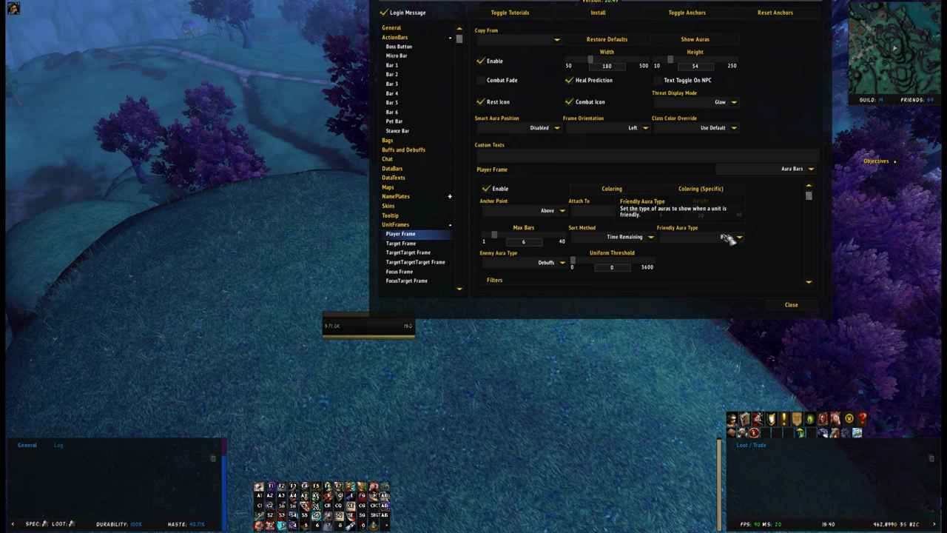
left_click(401, 243)
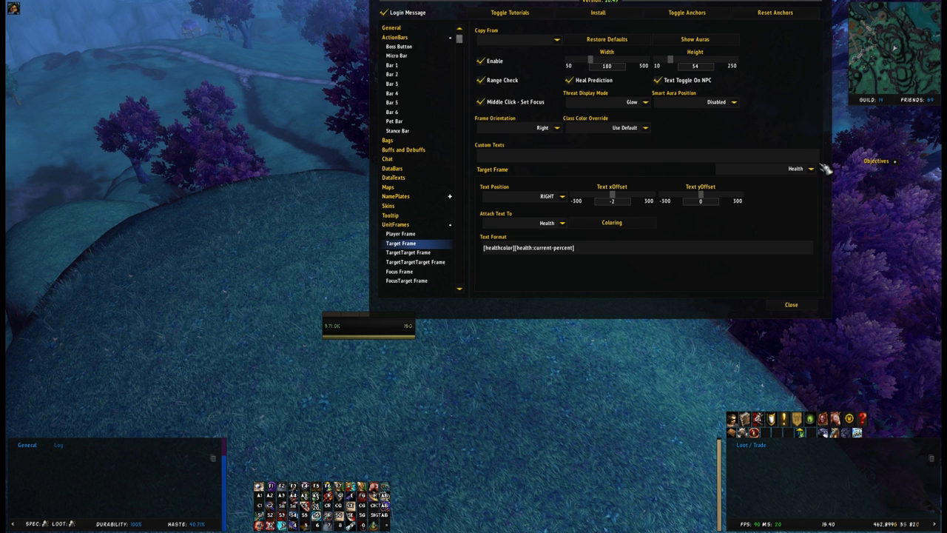
left_click(797, 169)
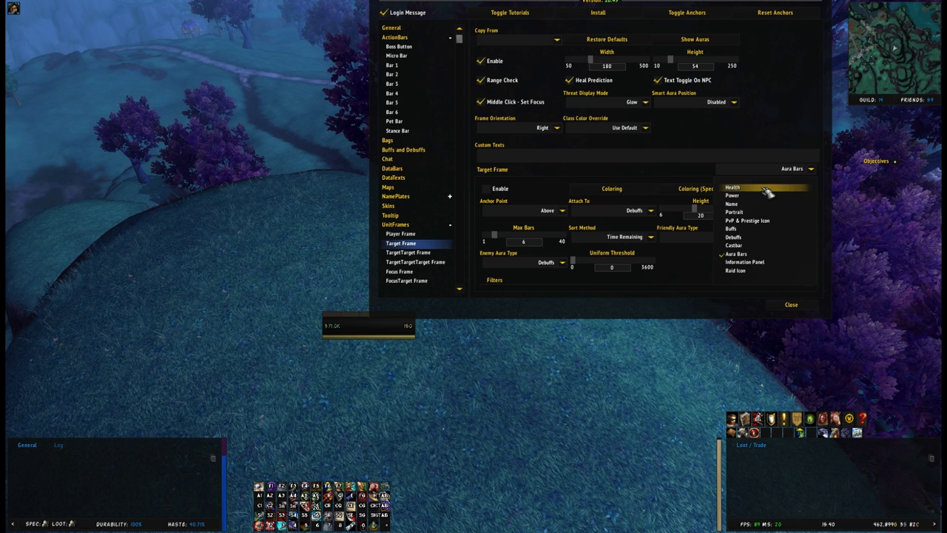
left_click(399, 234)
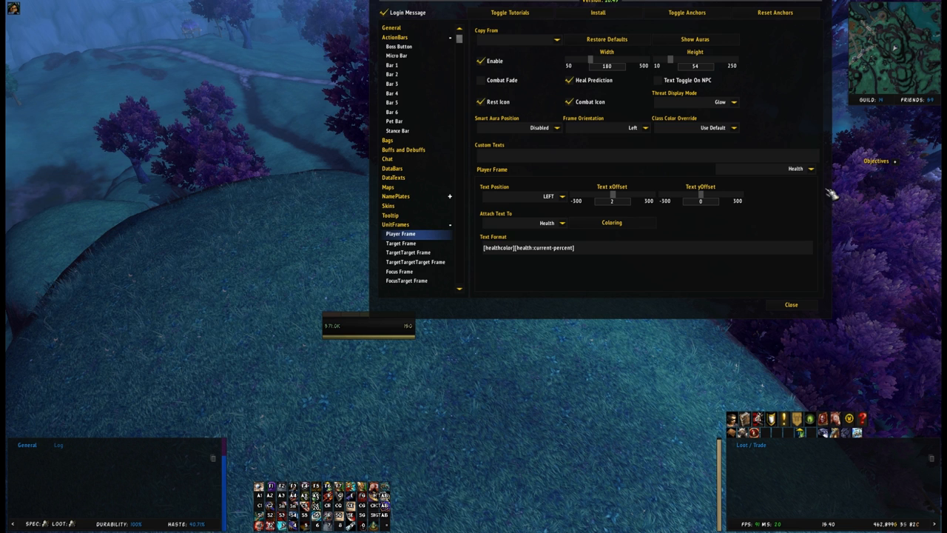
left_click(799, 168)
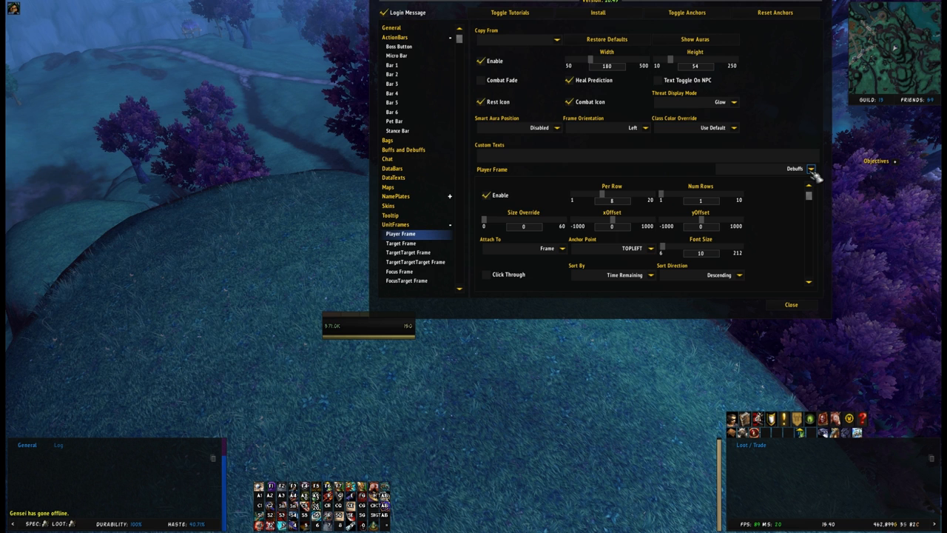
mouse_move(491, 263)
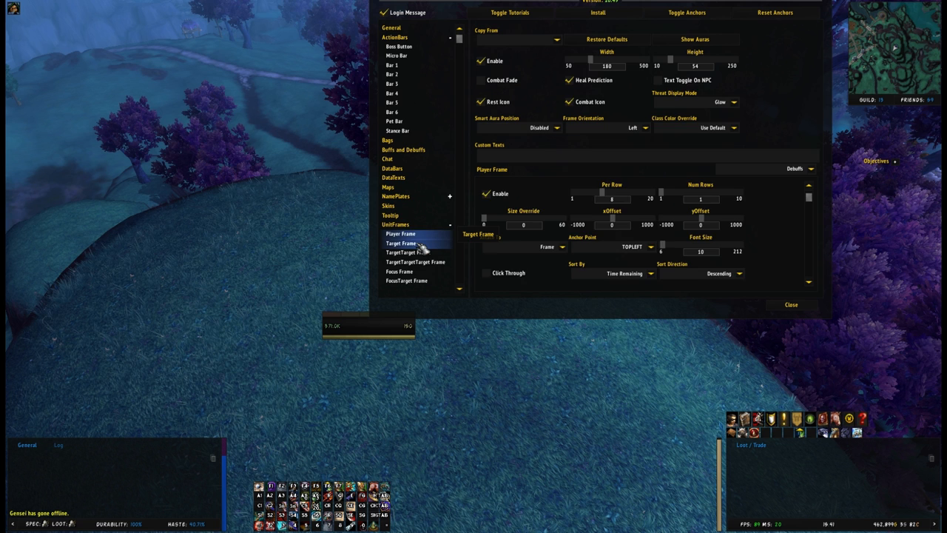
Step: Compare the 430-wide Target Frame castbar against the 180-wide Player Frame castbar settings
left_click(401, 243)
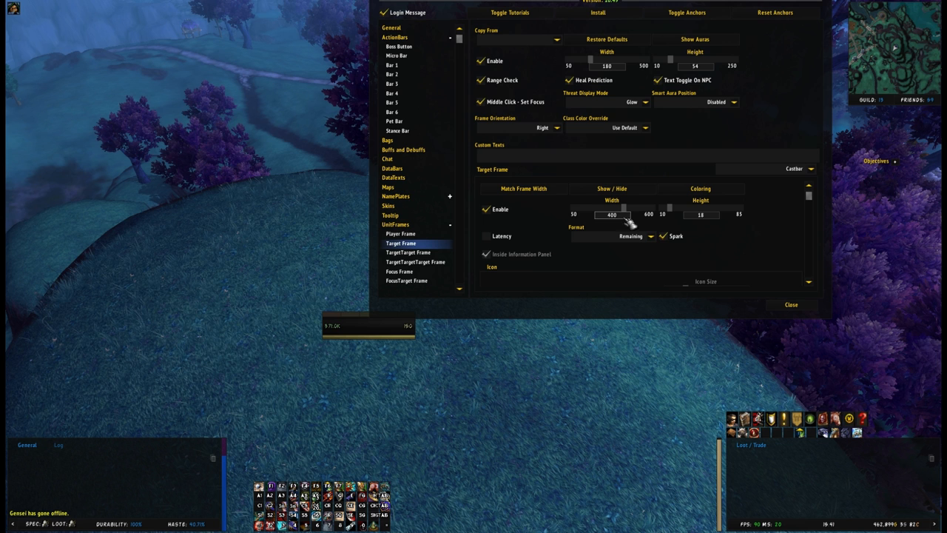
left_click(399, 233)
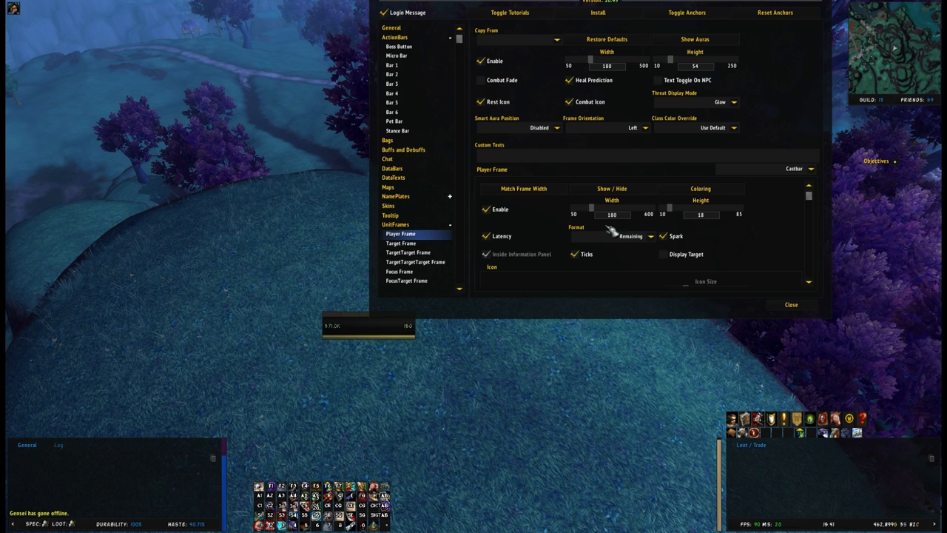
mouse_move(683, 12)
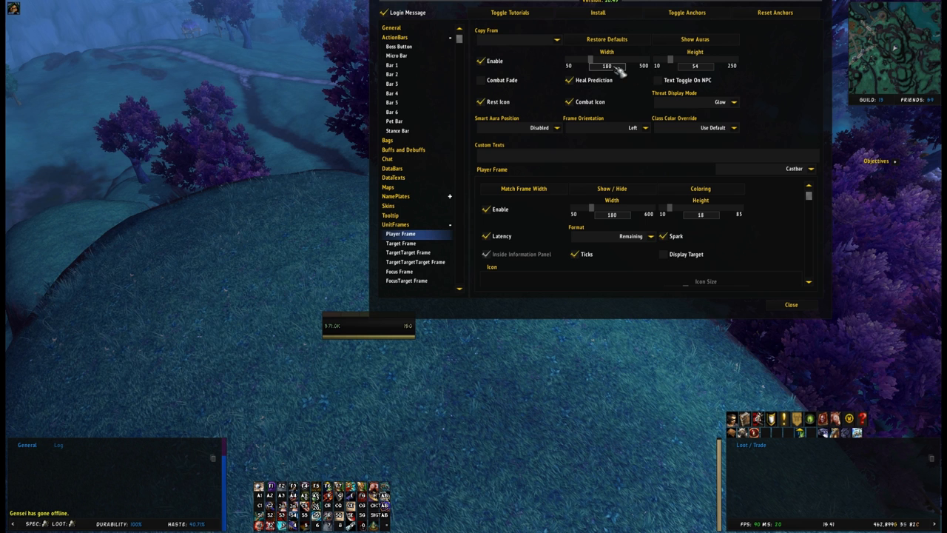
mouse_move(606, 106)
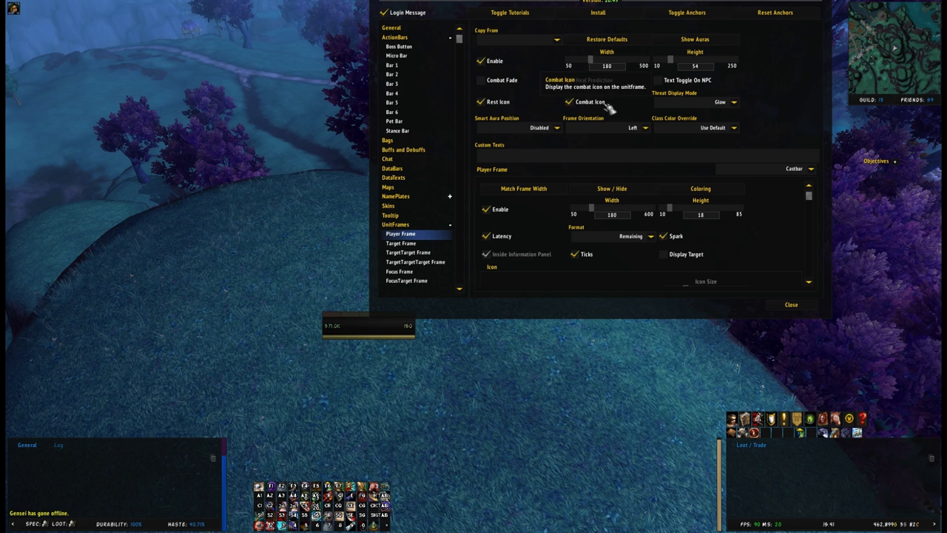
left_click(401, 243)
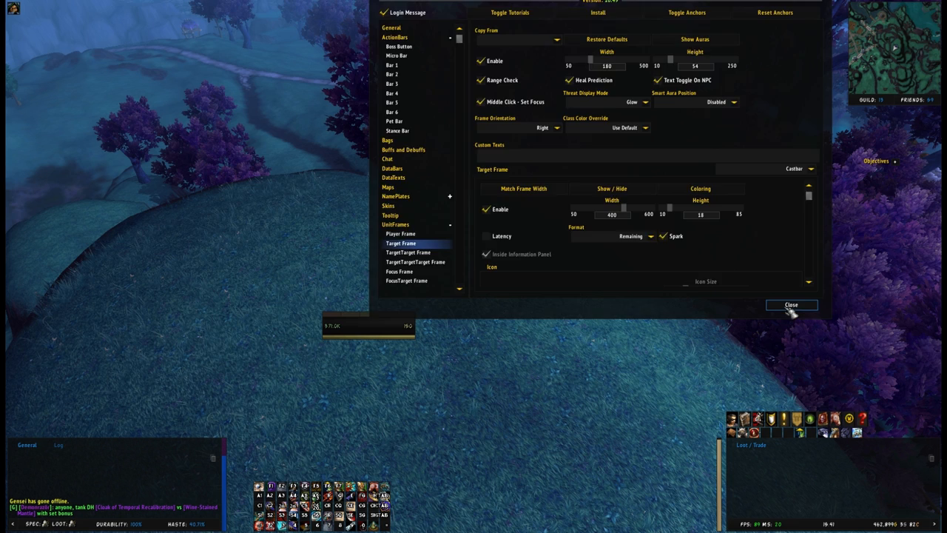
Step: Close the ElvUI configuration window to unlock movers for the Target Castbar
left_click(790, 305)
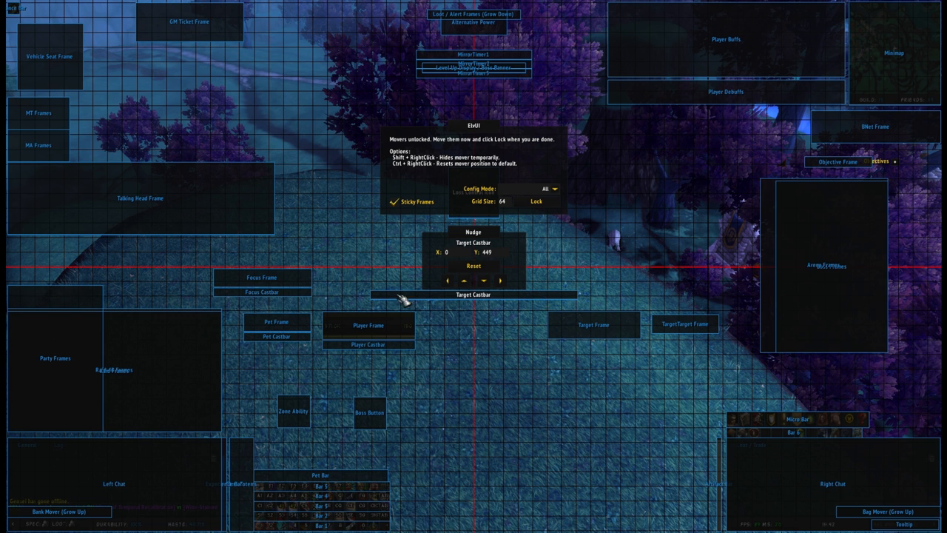
mouse_move(392, 296)
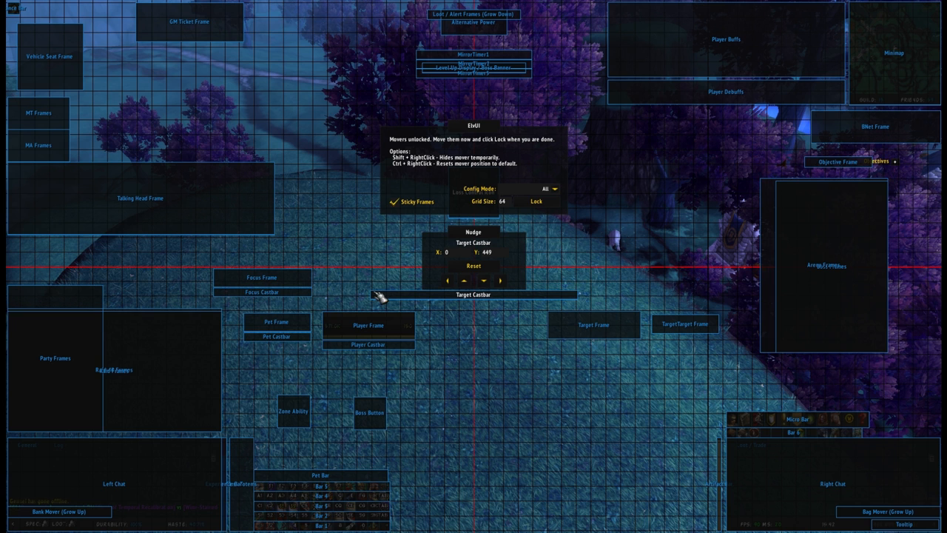
mouse_move(387, 299)
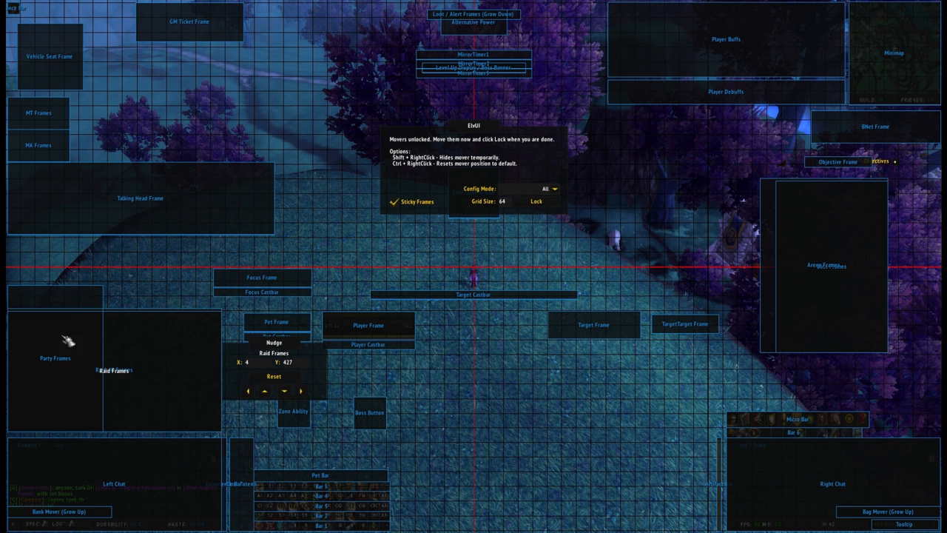
Step: Drag the Party Frames and Raid Frames movers from the left edge to the lower centre
left_click_drag(56, 343, 486, 391)
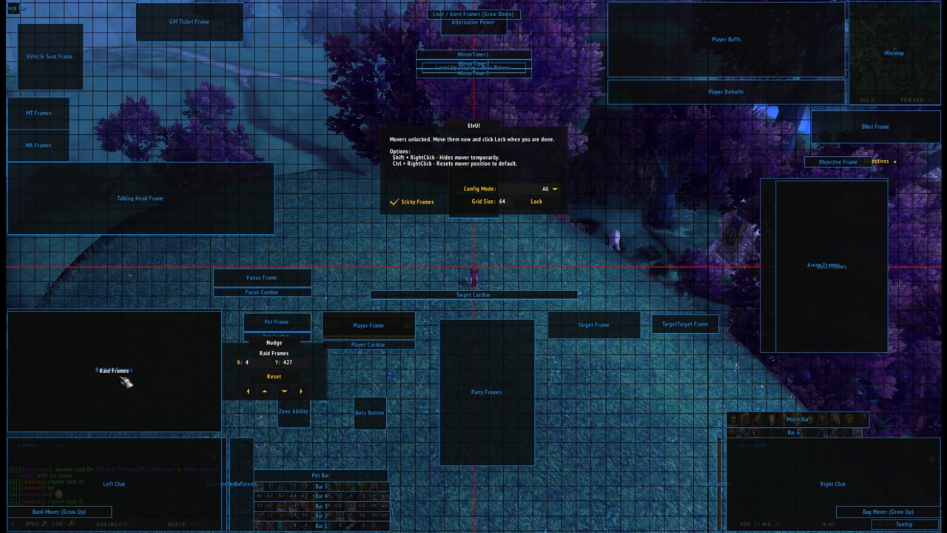
left_click_drag(121, 370, 532, 399)
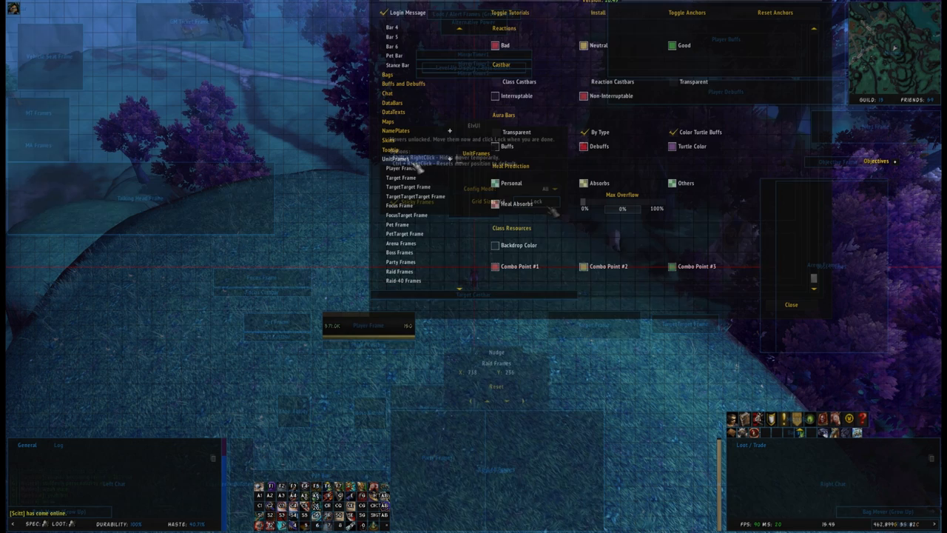
Step: Set Raid Frames to 80 wide, 44 tall with adjusted spacing, growing Right then Down
left_click(399, 271)
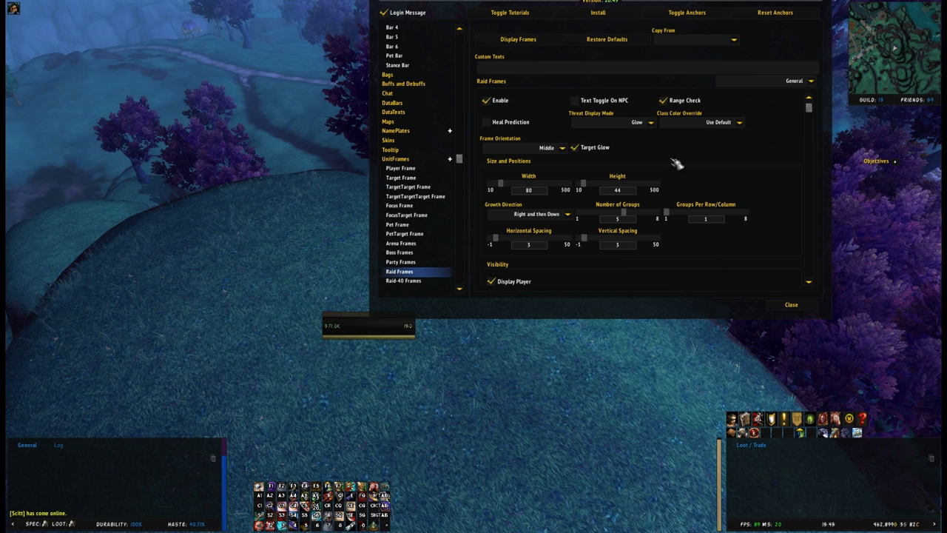
mouse_move(580, 194)
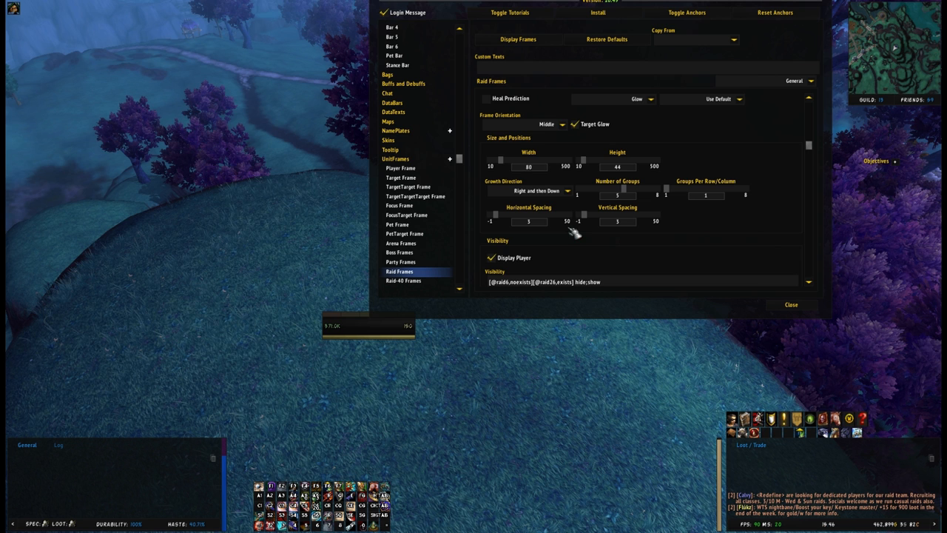
left_click(540, 189)
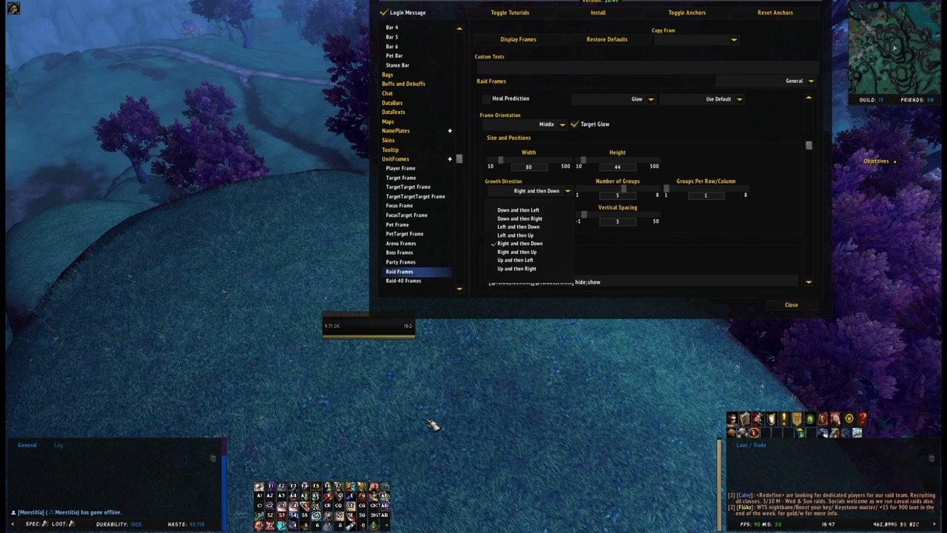
mouse_move(517, 243)
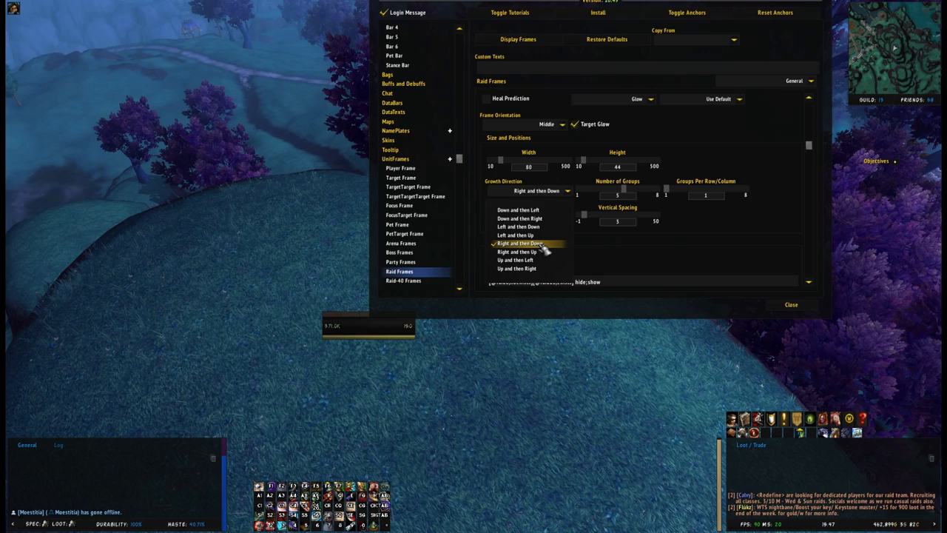